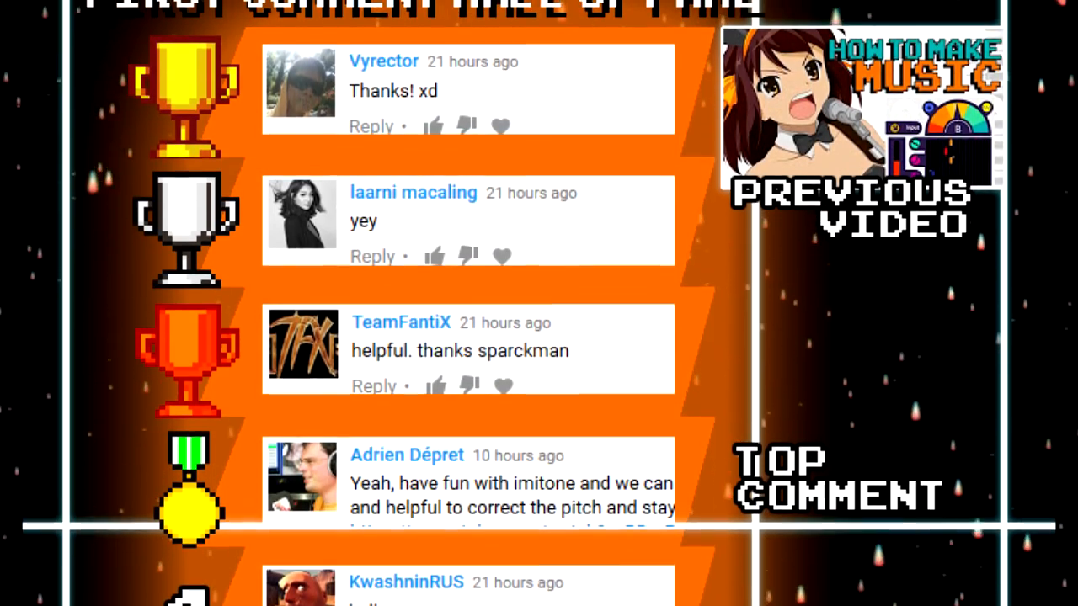
Move the NatureStudio shortcut to an empty desktop spot and launch Nature Illusion Studio.
{"action": "scroll", "scroll_direction": "up", "scroll_amount": 3}
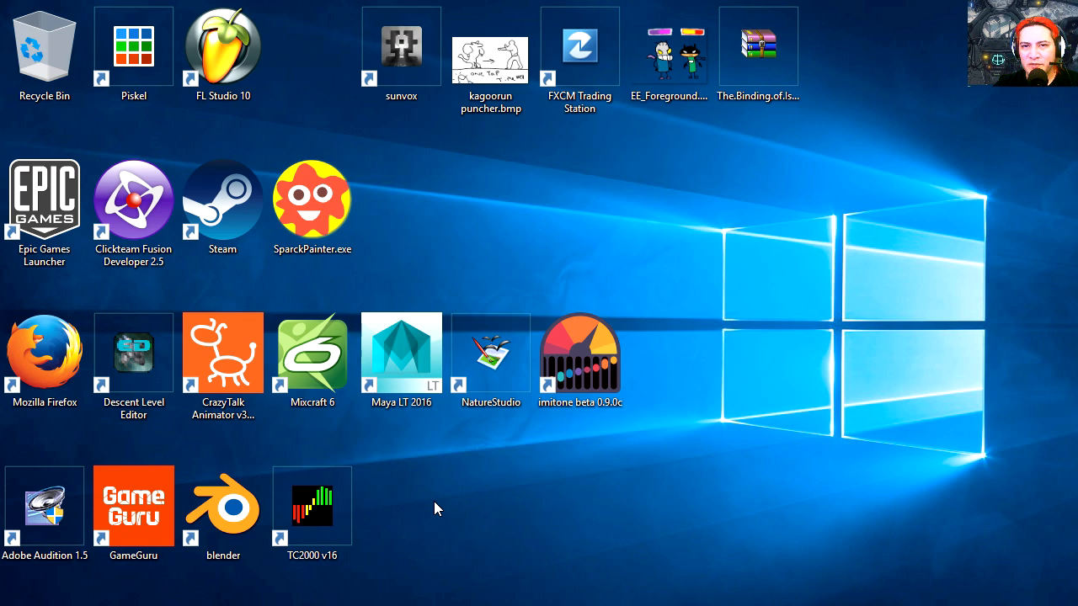
{"action": "mouse_move", "coordinate": [468, 494]}
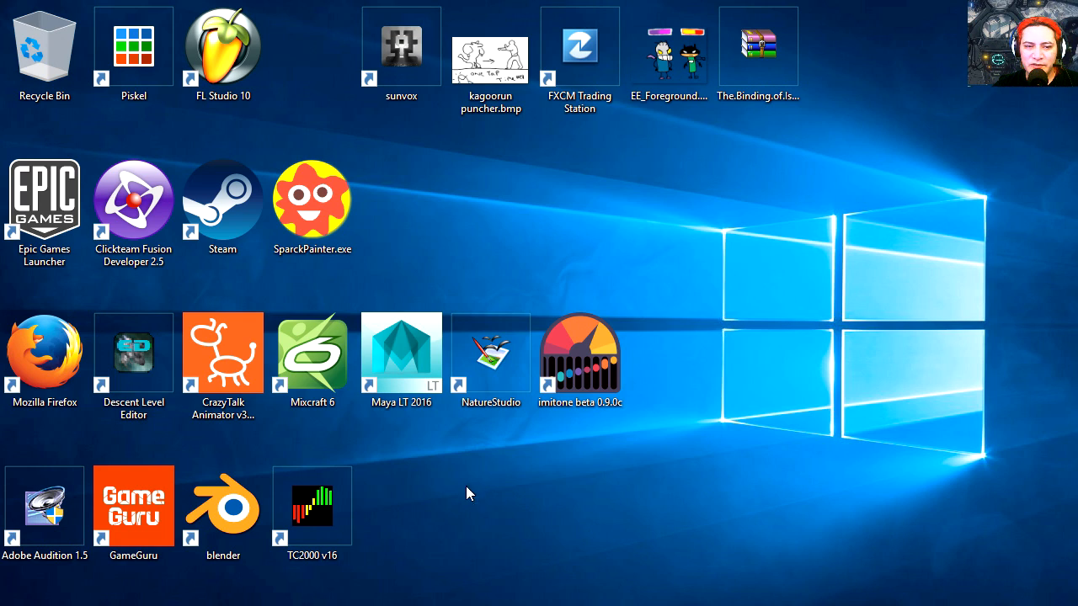
{"action": "mouse_move", "coordinate": [413, 267]}
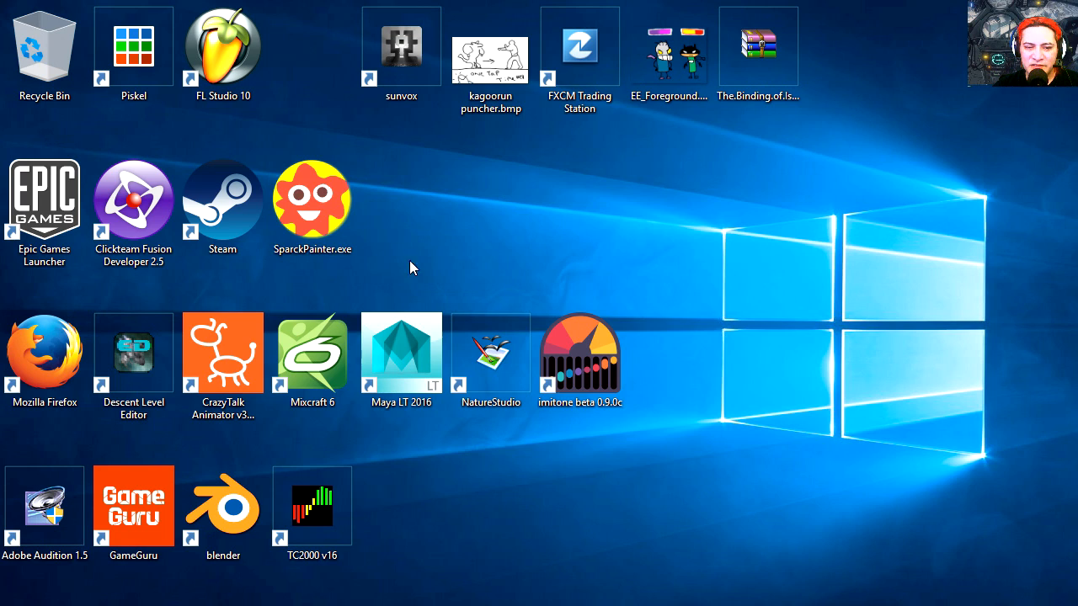
{"action": "left_click_drag", "start_coordinate": [492, 354], "coordinate": [492, 199]}
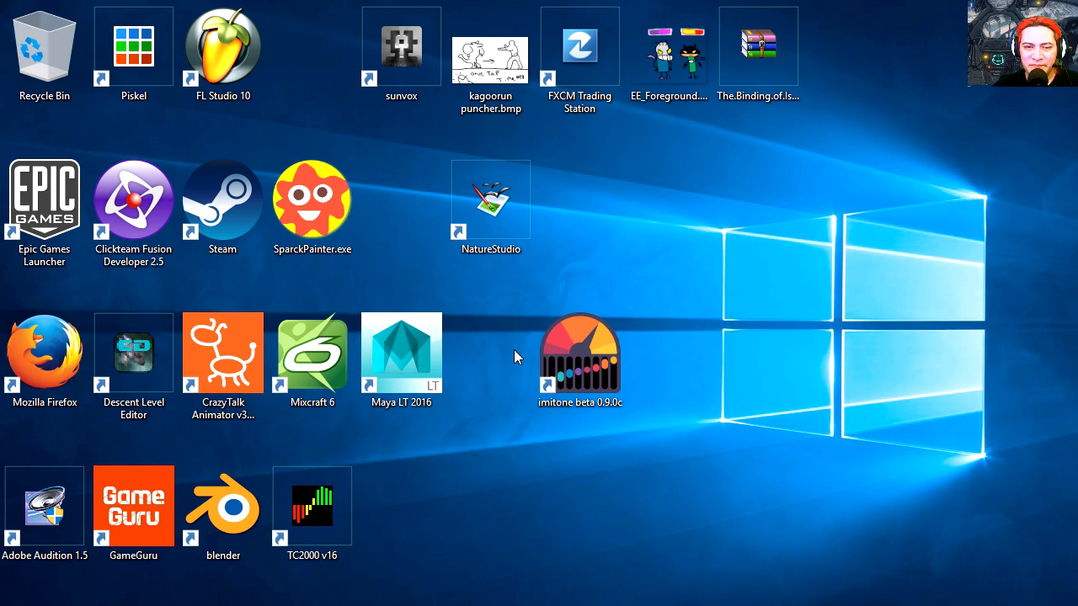
{"action": "mouse_move", "coordinate": [521, 252]}
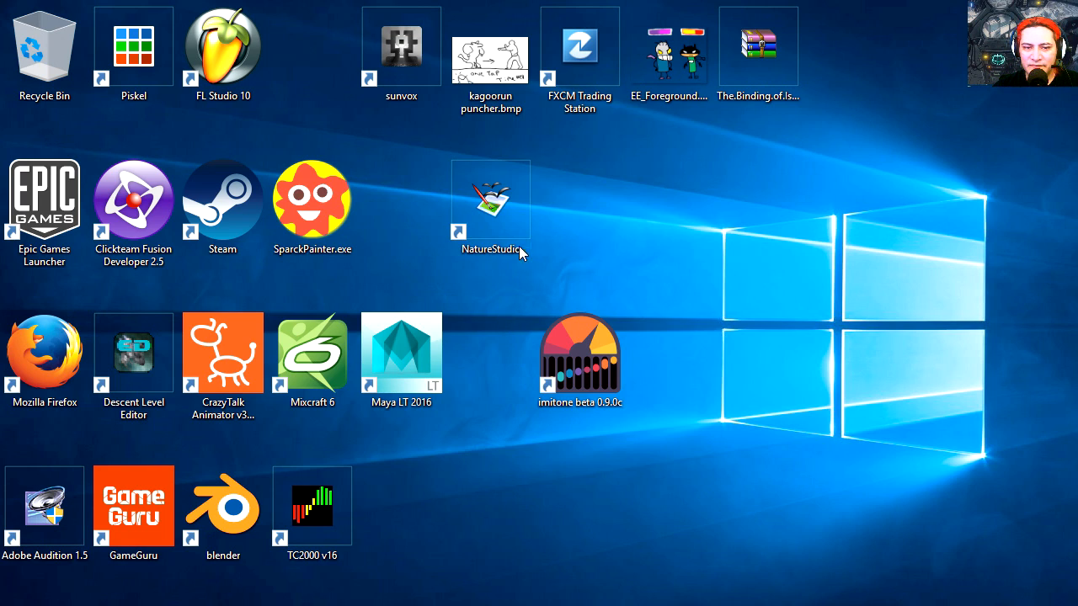
{"action": "double_click", "coordinate": [492, 198]}
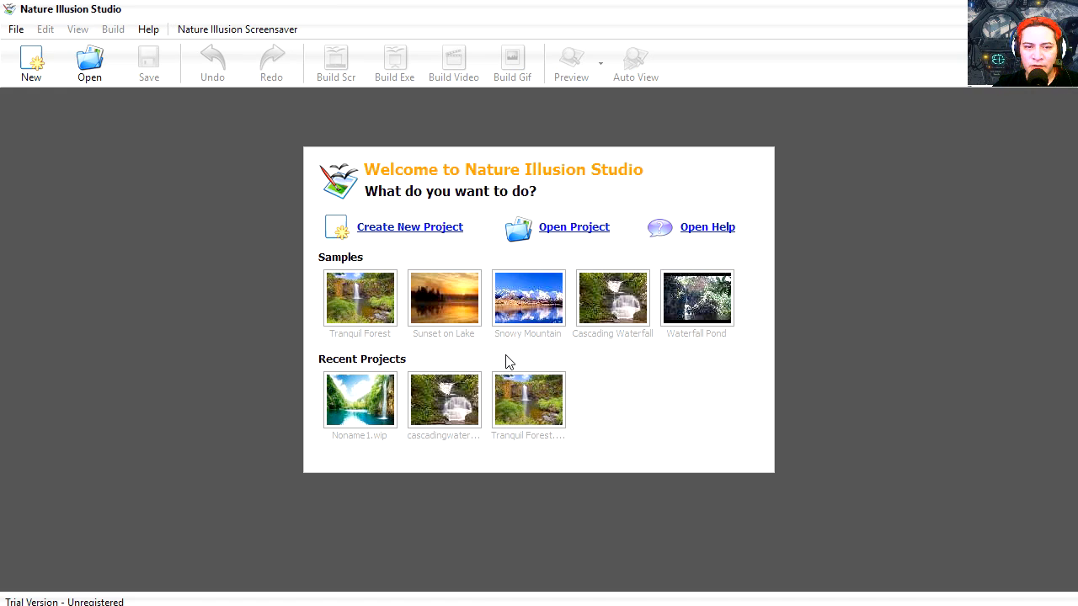
Create a new project using the sunset-over-lake JPEG from Pictures.
{"action": "left_click", "coordinate": [409, 225]}
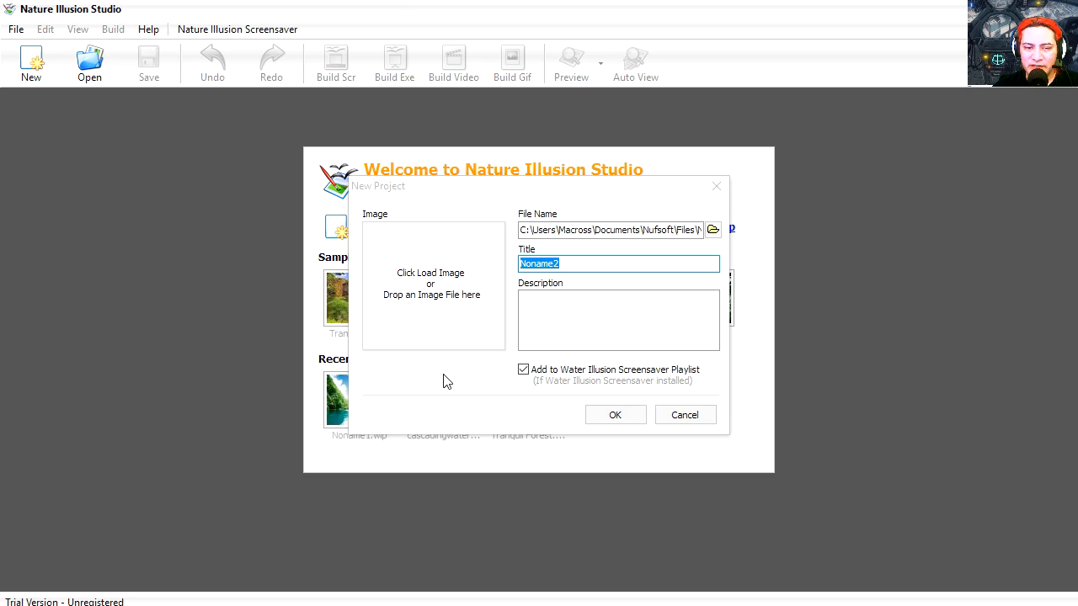
{"action": "left_click", "coordinate": [431, 287]}
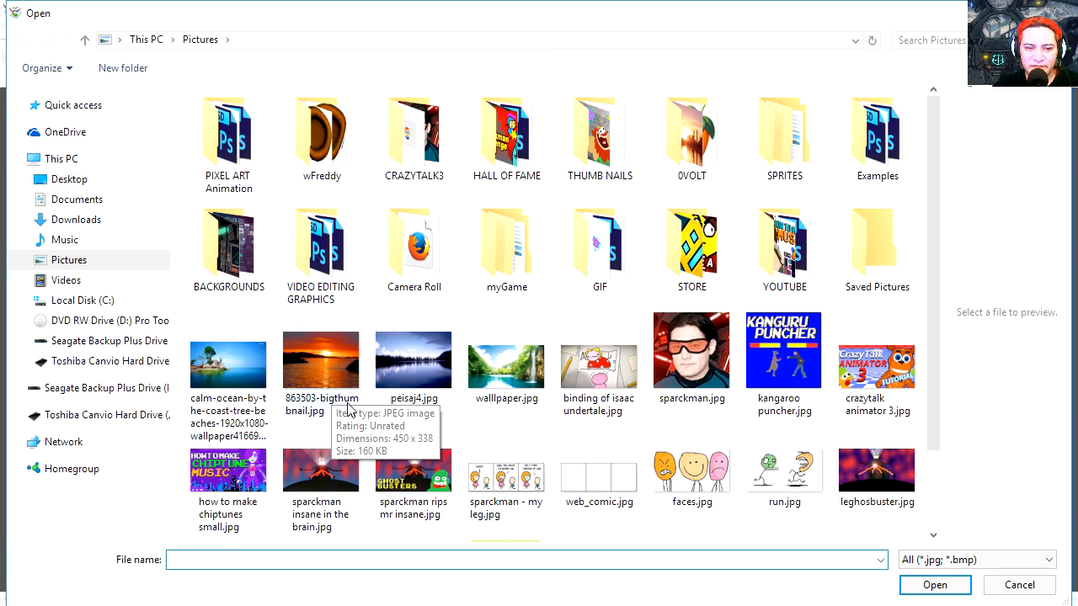
{"action": "left_click", "coordinate": [935, 584]}
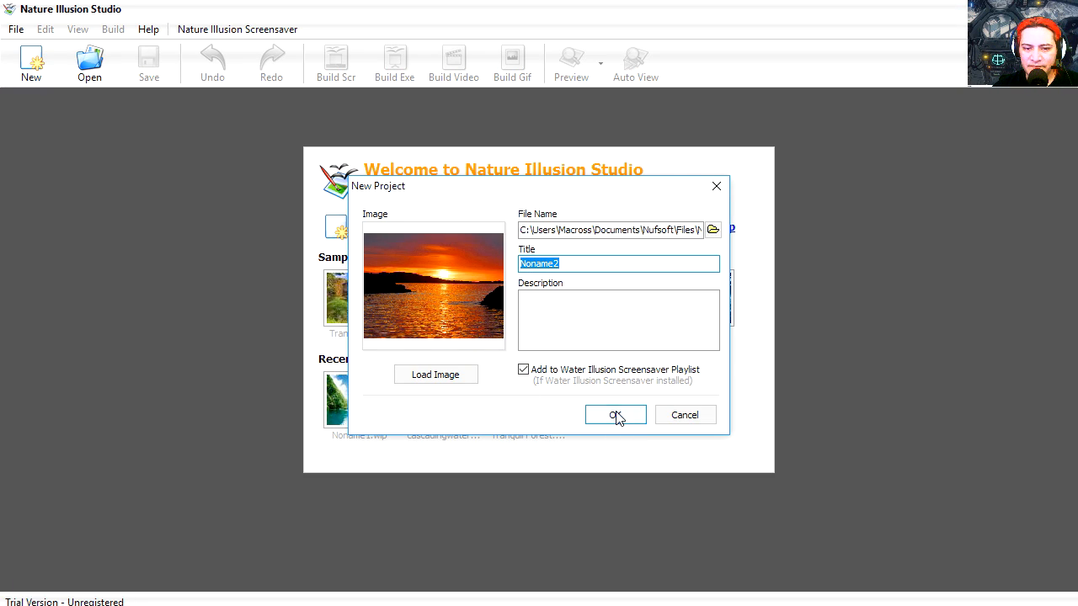
{"action": "left_click", "coordinate": [613, 414]}
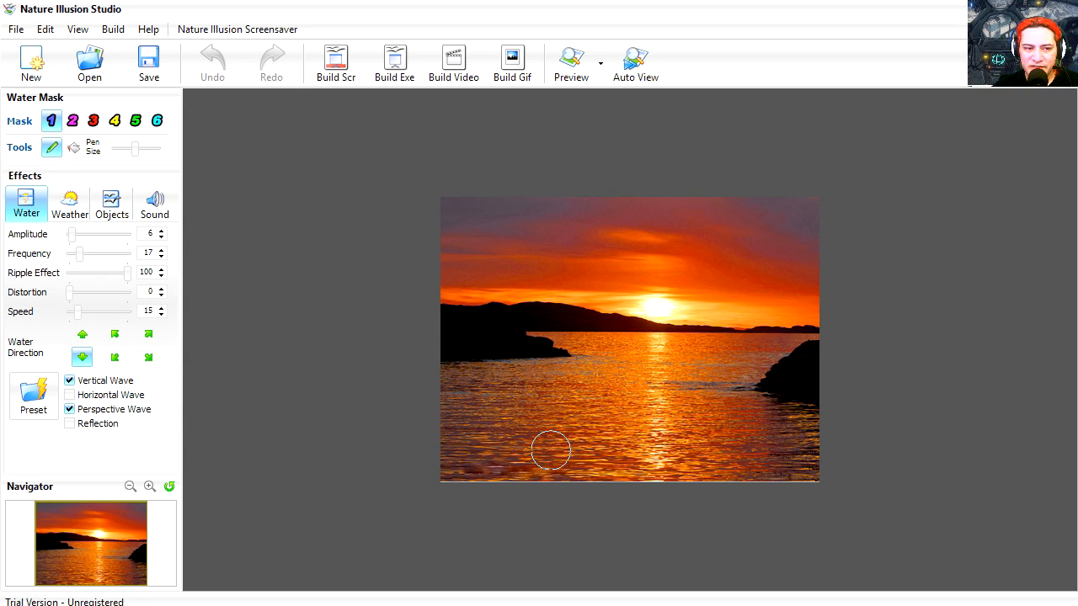
{"action": "mouse_move", "coordinate": [532, 452]}
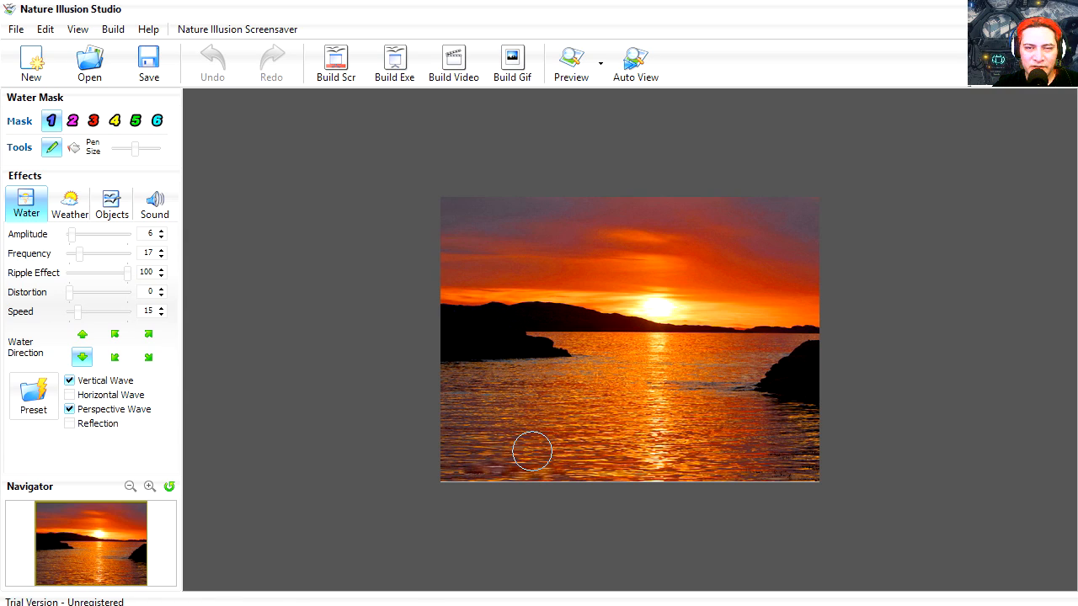
{"action": "mouse_move", "coordinate": [470, 467]}
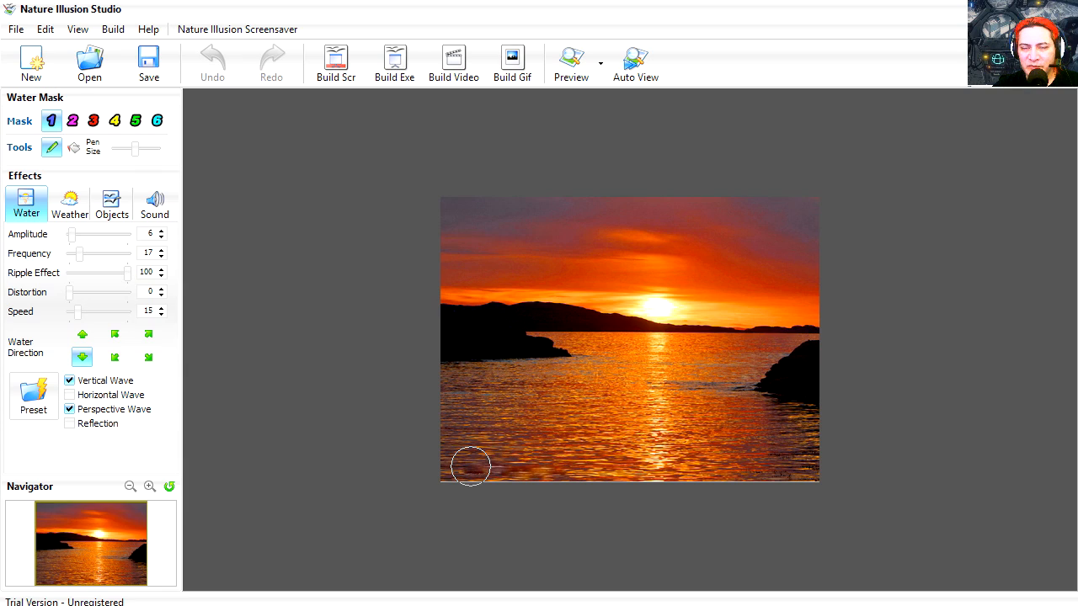
{"action": "mouse_move", "coordinate": [445, 472]}
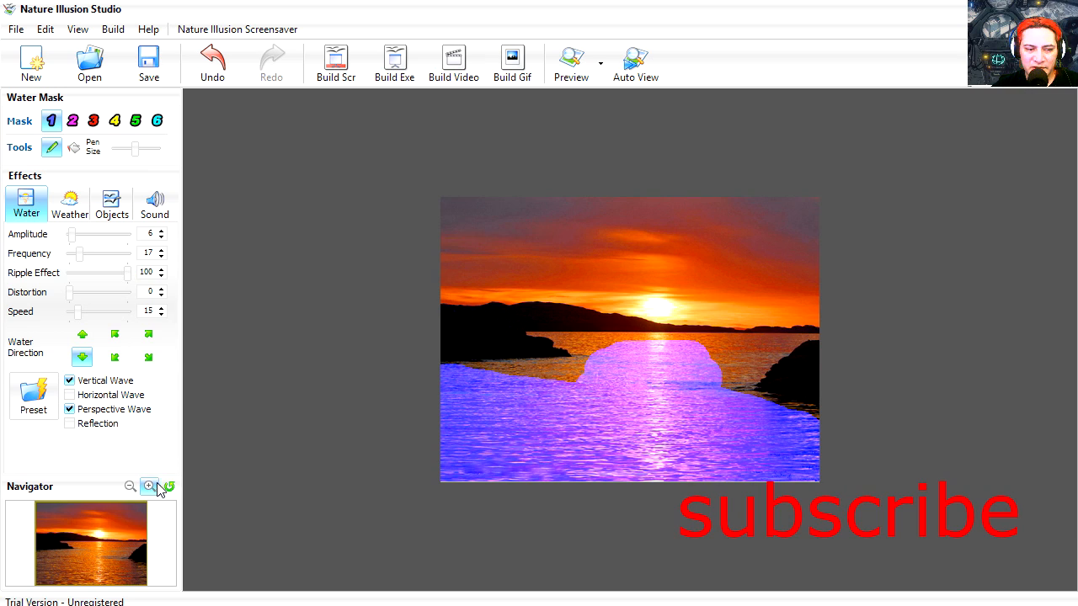
Zoom in and brush the water mask across the right side of the lake.
{"action": "left_click", "coordinate": [149, 487]}
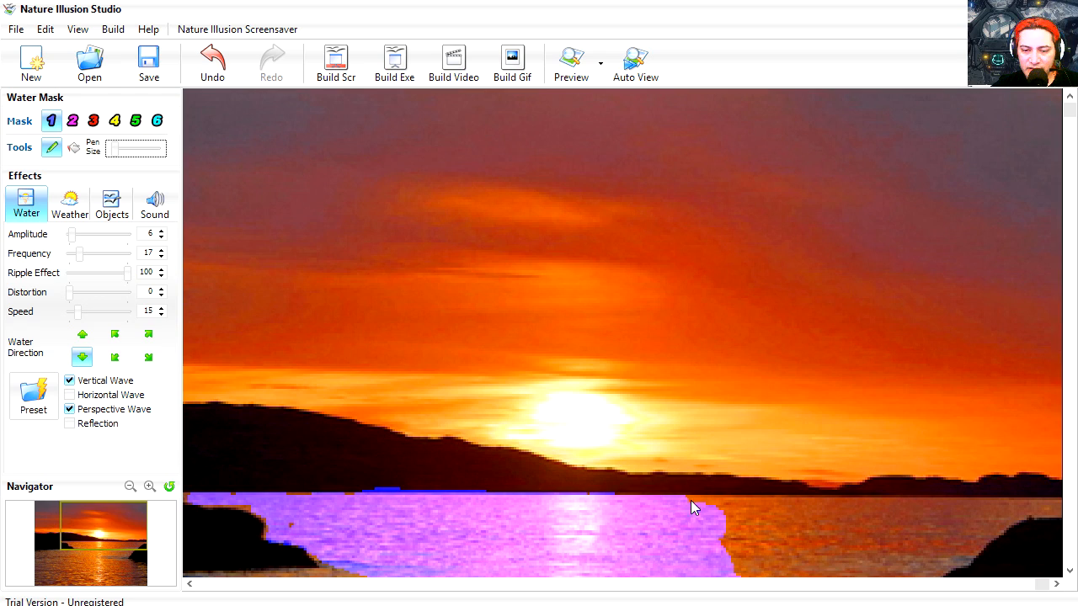
{"action": "left_click_drag", "start_coordinate": [694, 505], "coordinate": [762, 505]}
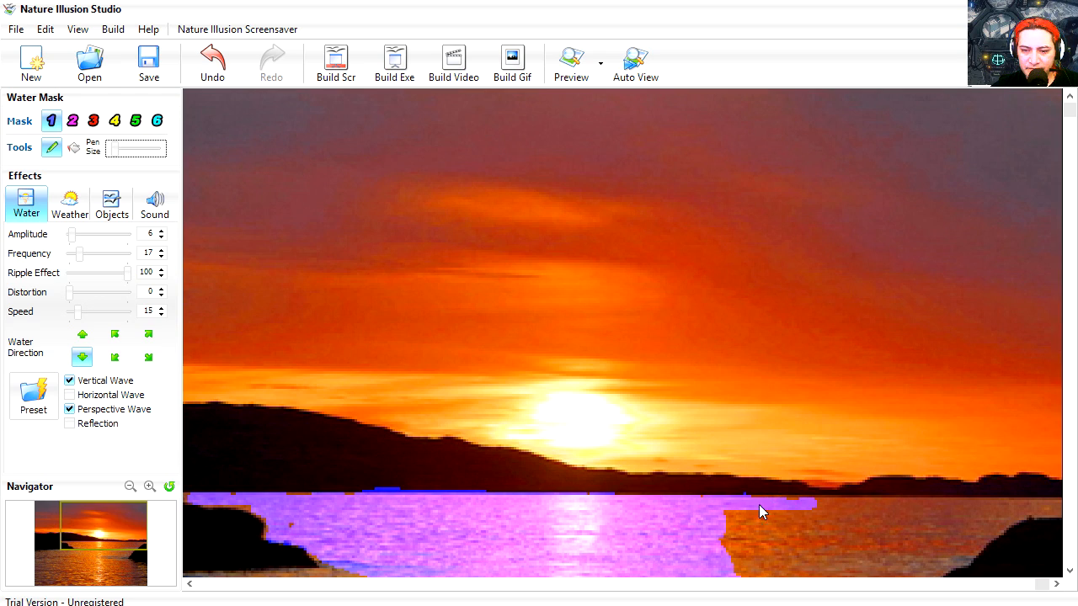
{"action": "left_click_drag", "start_coordinate": [762, 505], "coordinate": [1058, 505]}
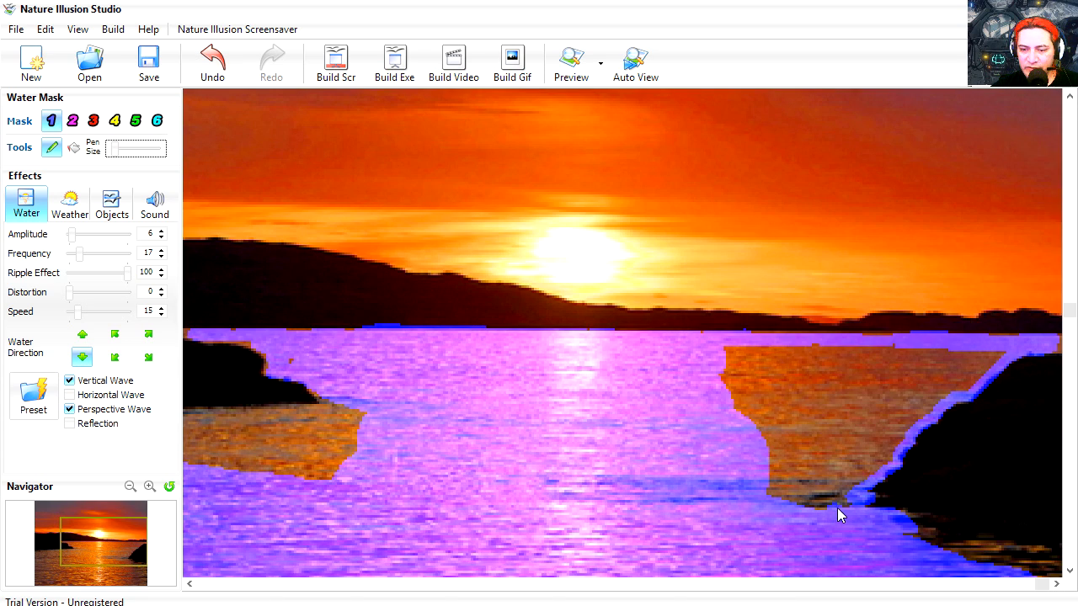
{"action": "mouse_move", "coordinate": [997, 555]}
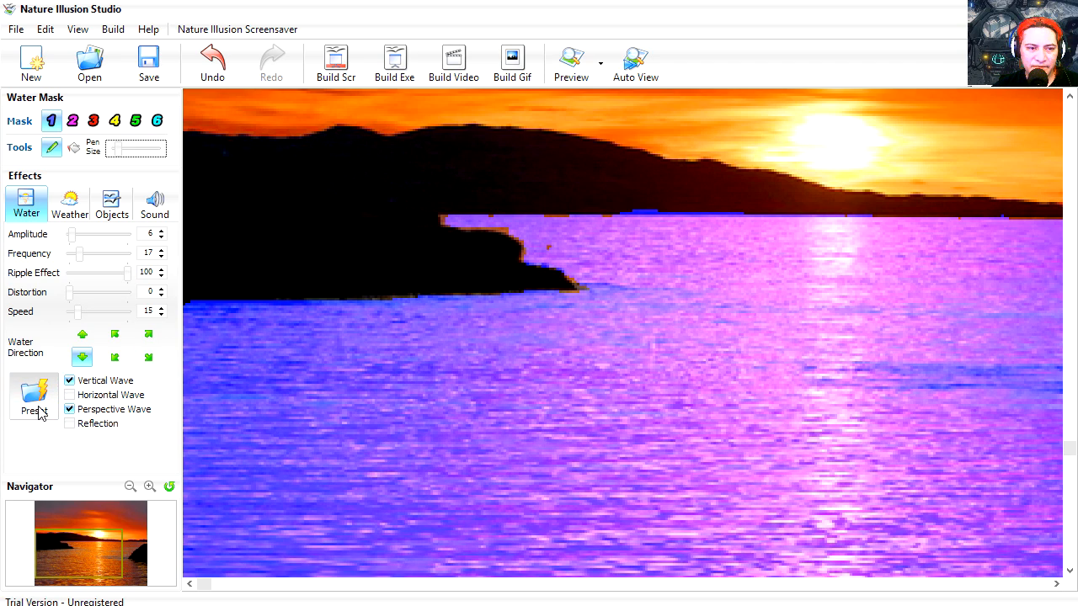
Load the Water Ripple preset, preview the lake animation, then start a new project.
{"action": "left_click", "coordinate": [34, 396]}
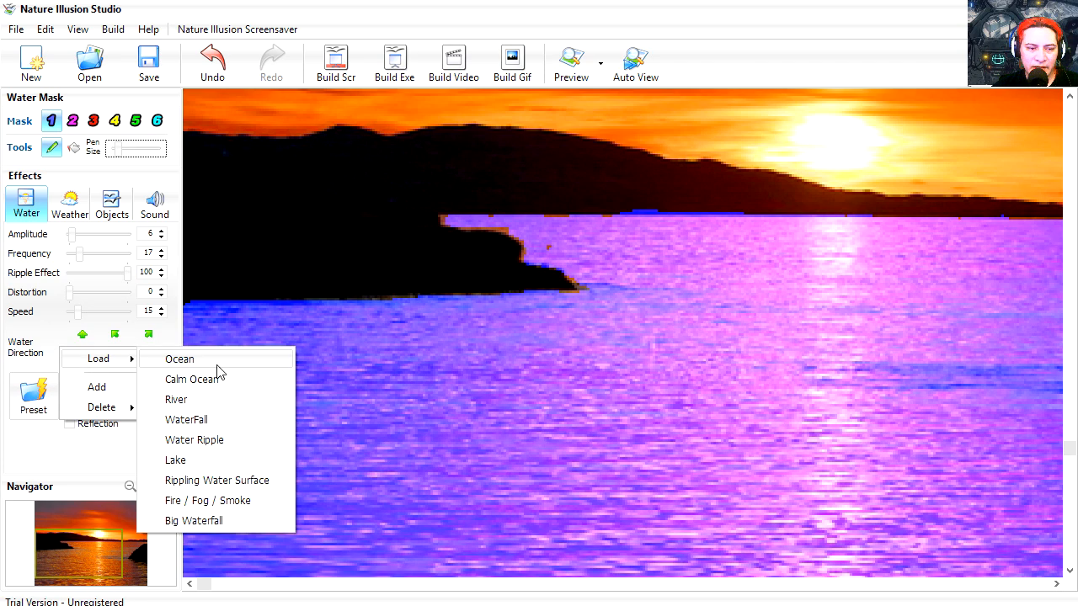
{"action": "mouse_move", "coordinate": [222, 439]}
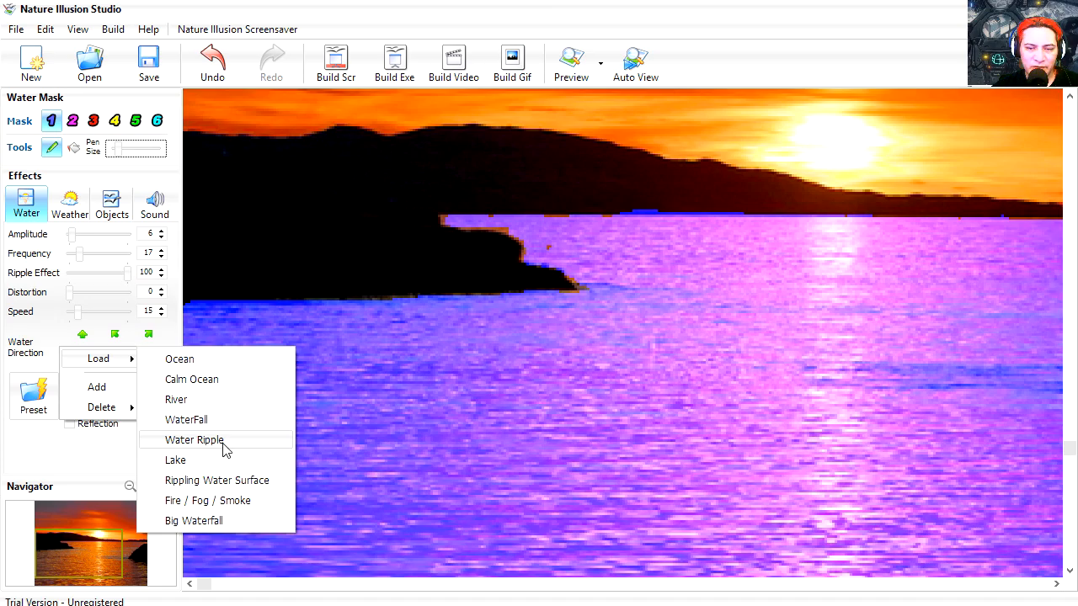
{"action": "left_click", "coordinate": [195, 439]}
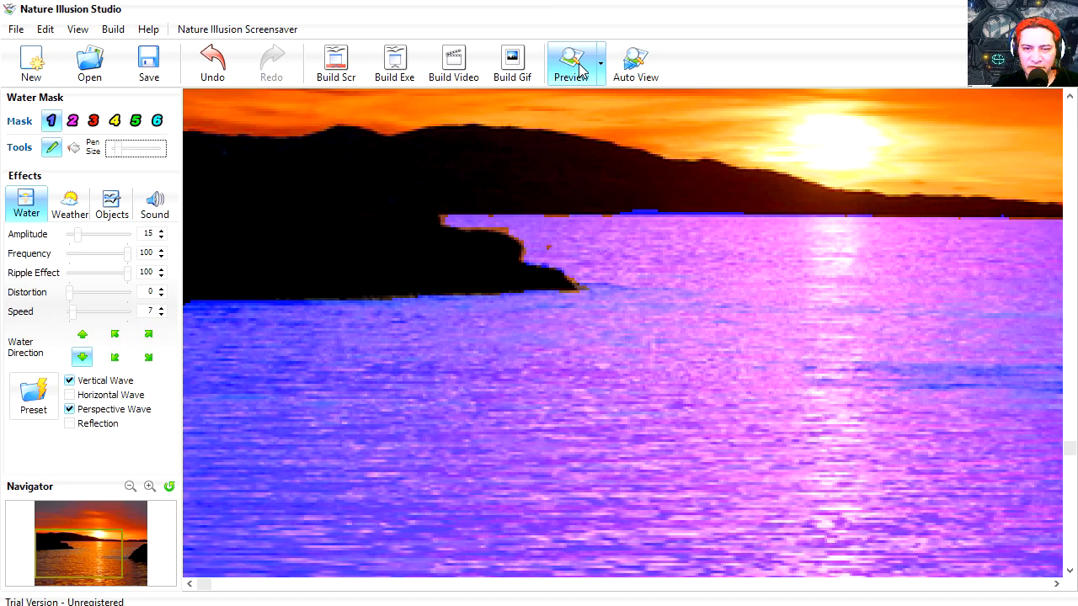
{"action": "left_click", "coordinate": [576, 63]}
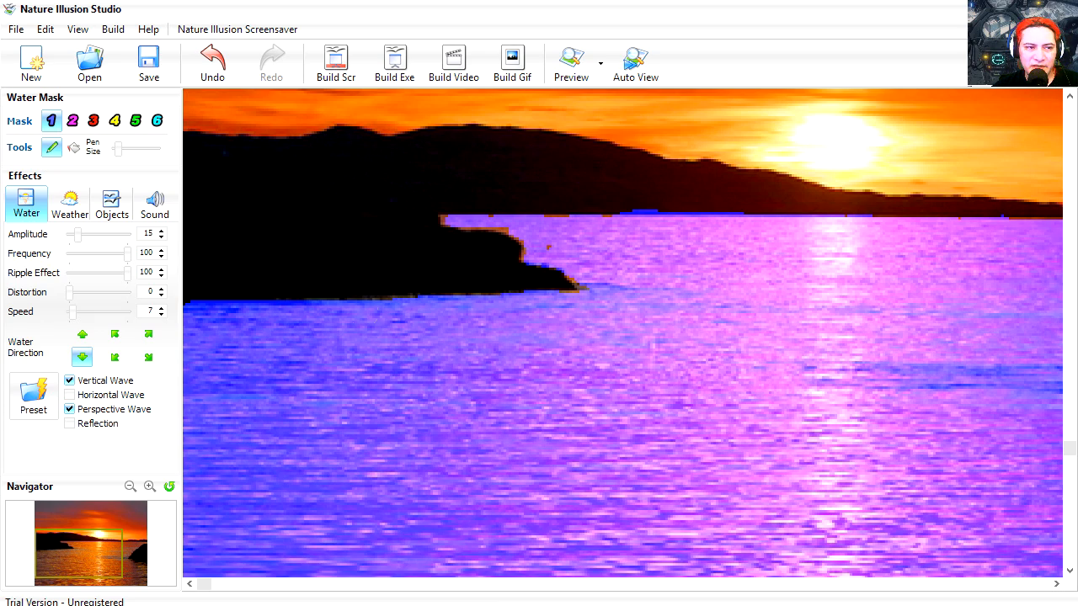
{"action": "left_click", "coordinate": [30, 64]}
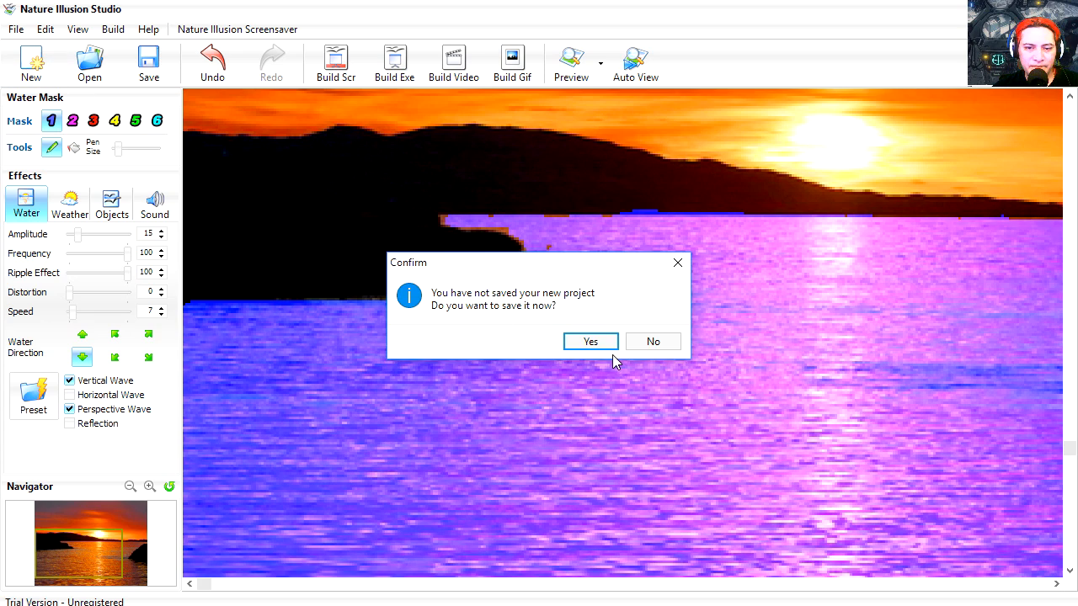
Dismiss the unsaved-project prompt and build the new project on wallpaper.jpg.
{"action": "left_click", "coordinate": [654, 340]}
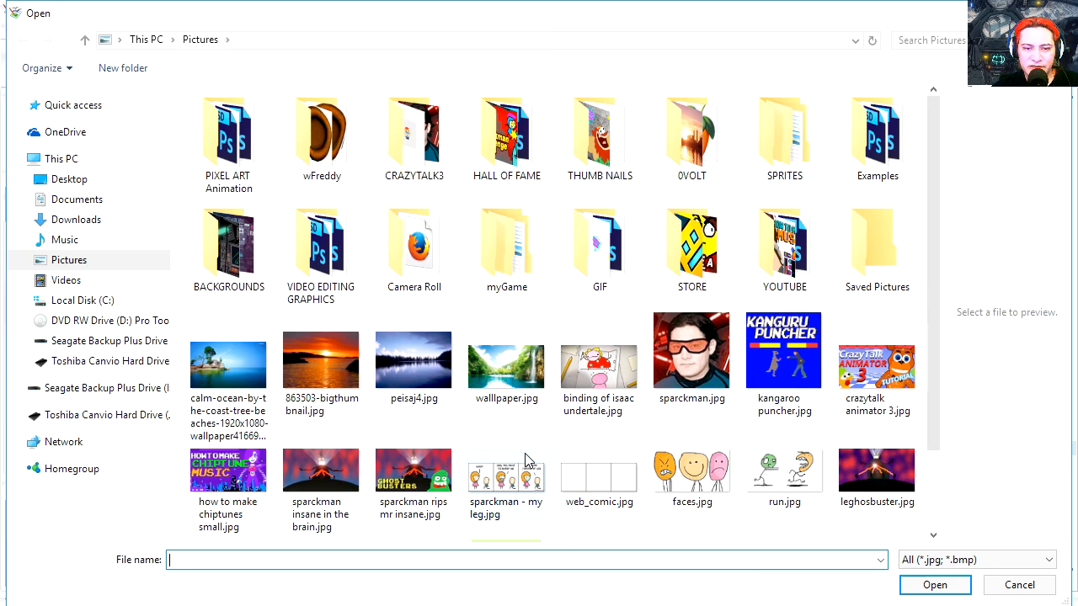
{"action": "left_click", "coordinate": [506, 349]}
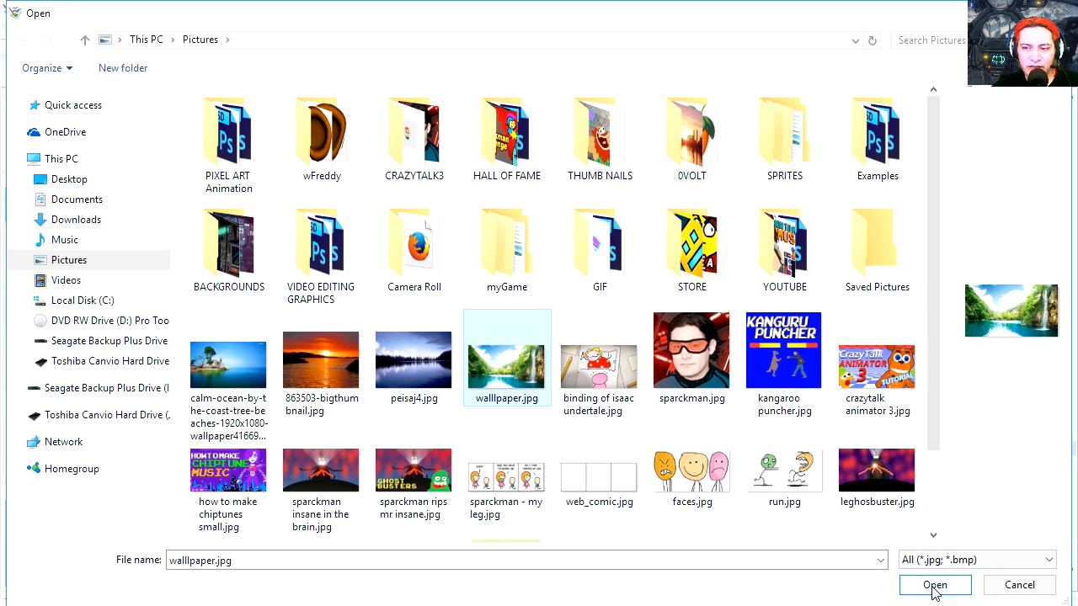
{"action": "left_click", "coordinate": [934, 585]}
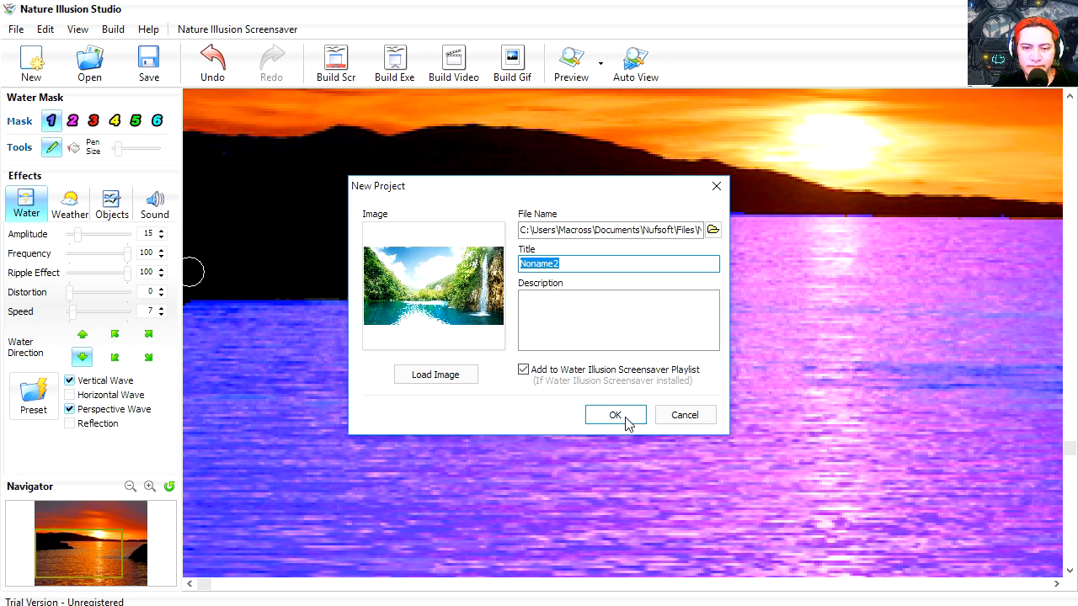
{"action": "left_click", "coordinate": [615, 414]}
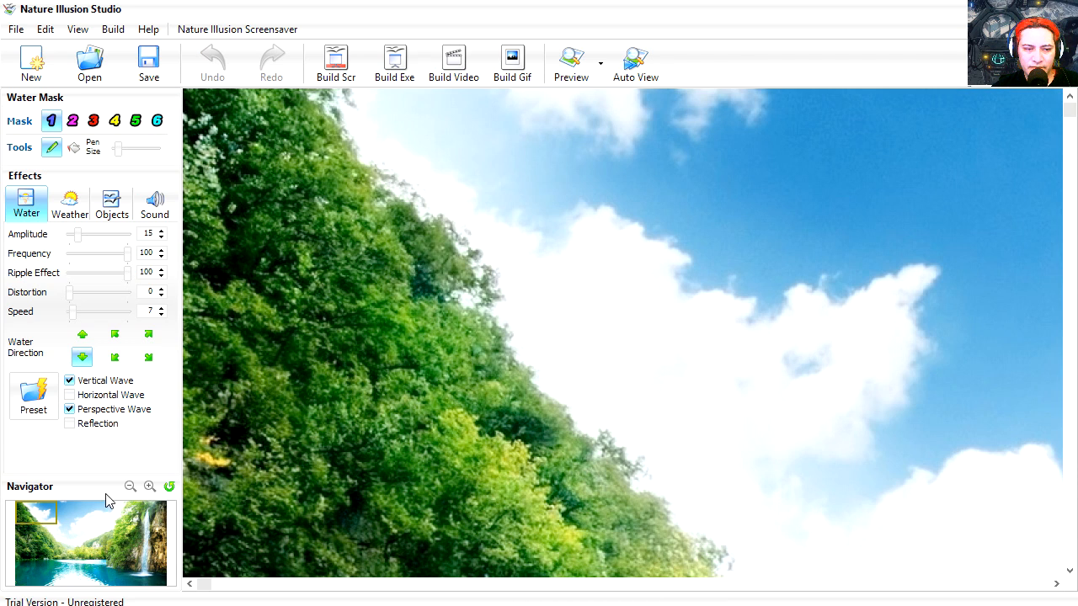
Fit the waterfall photo in view, enlarge the brush and paint mask 2 over the whole lake.
{"action": "left_click", "coordinate": [129, 486]}
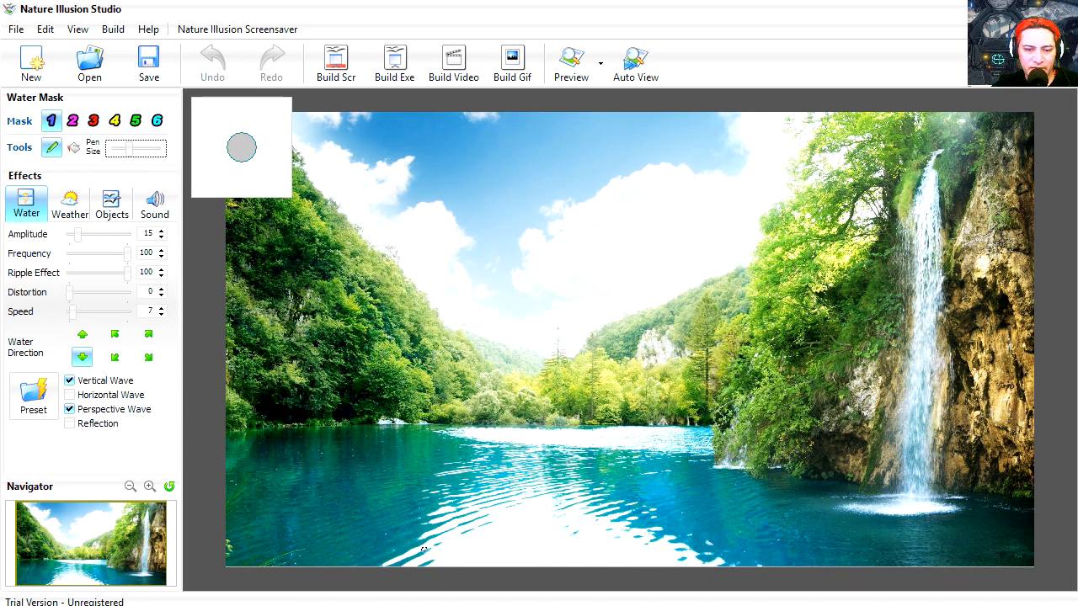
{"action": "left_click_drag", "start_coordinate": [162, 149], "coordinate": [138, 149]}
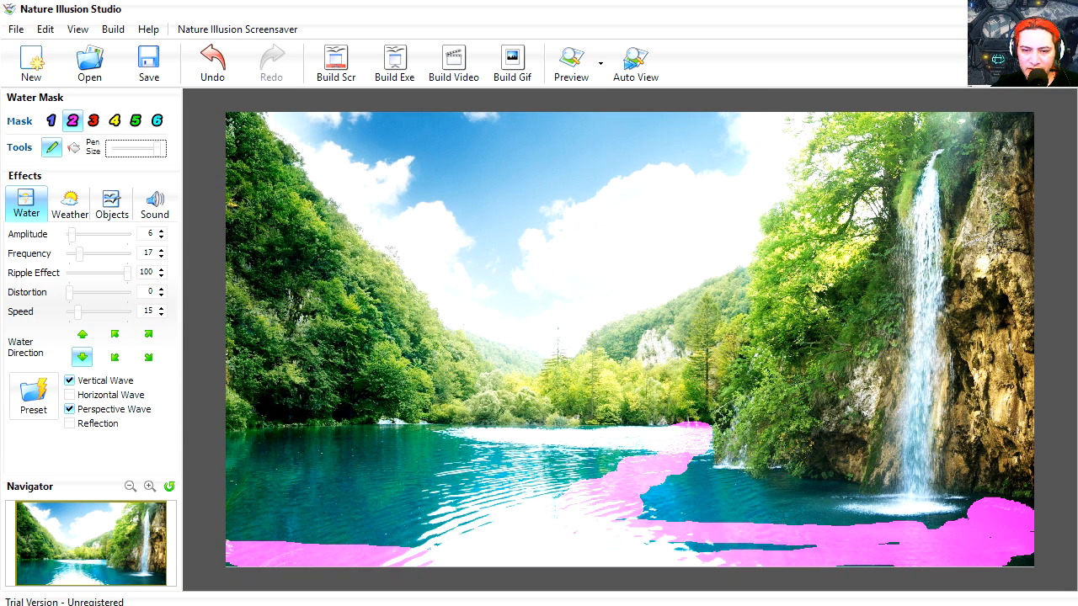
{"action": "left_click", "coordinate": [512, 436]}
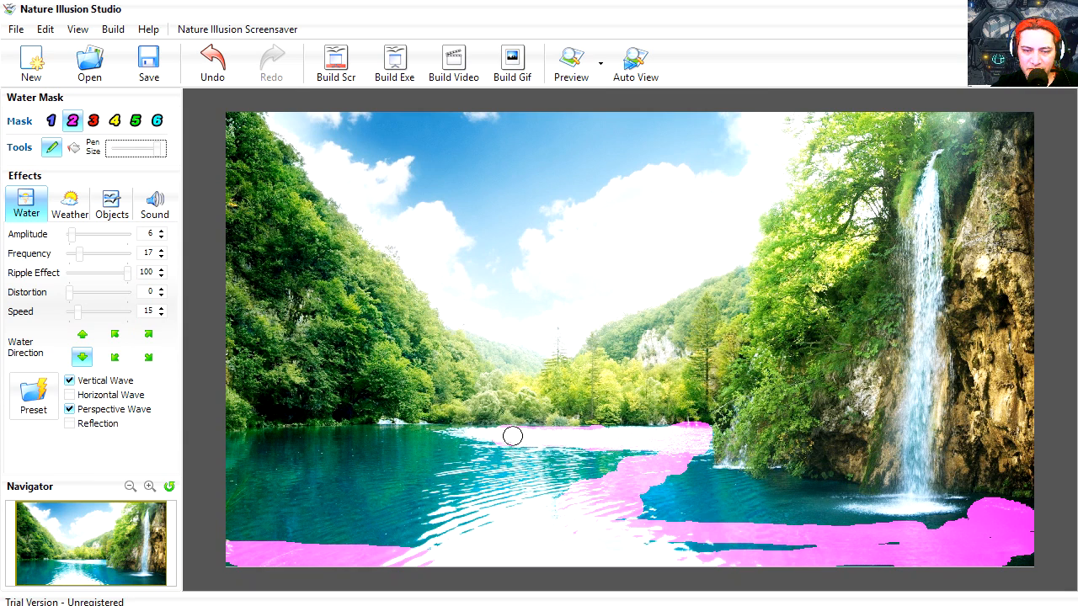
{"action": "left_click_drag", "start_coordinate": [514, 437], "coordinate": [286, 436]}
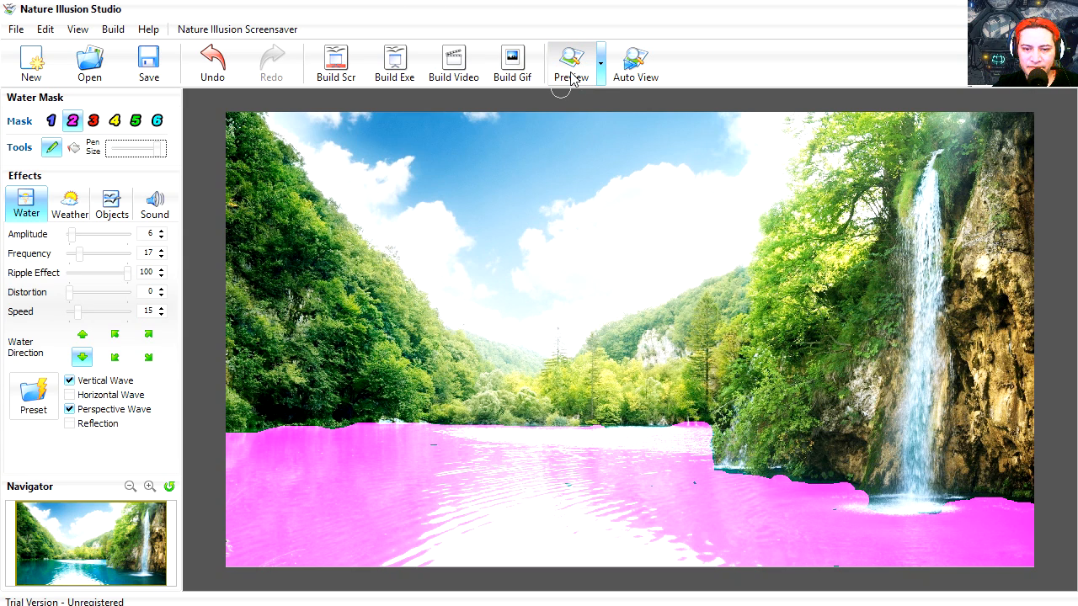
Preview the rippling lake animation and stop it.
{"action": "left_click", "coordinate": [569, 62]}
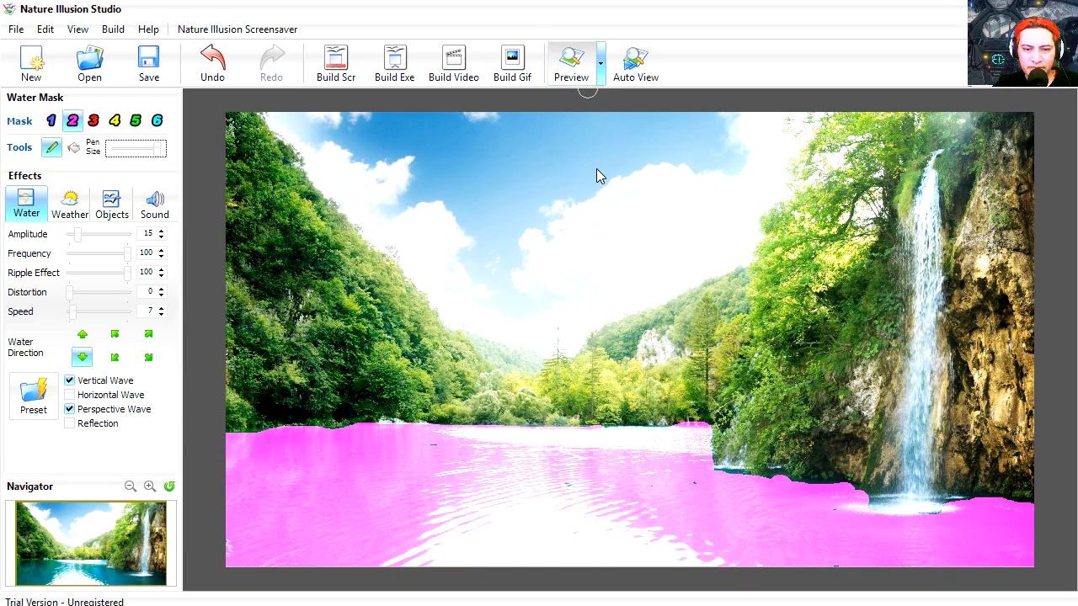
{"action": "left_click", "coordinate": [569, 64]}
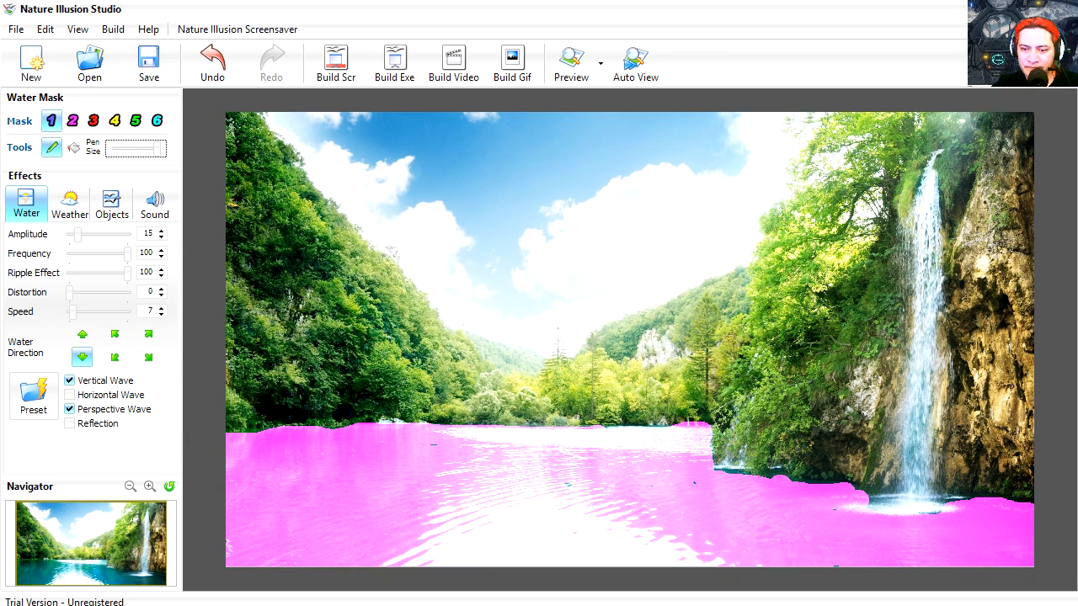
Select mask 1 and paint it over the falling waterfall stream.
{"action": "left_click", "coordinate": [926, 487]}
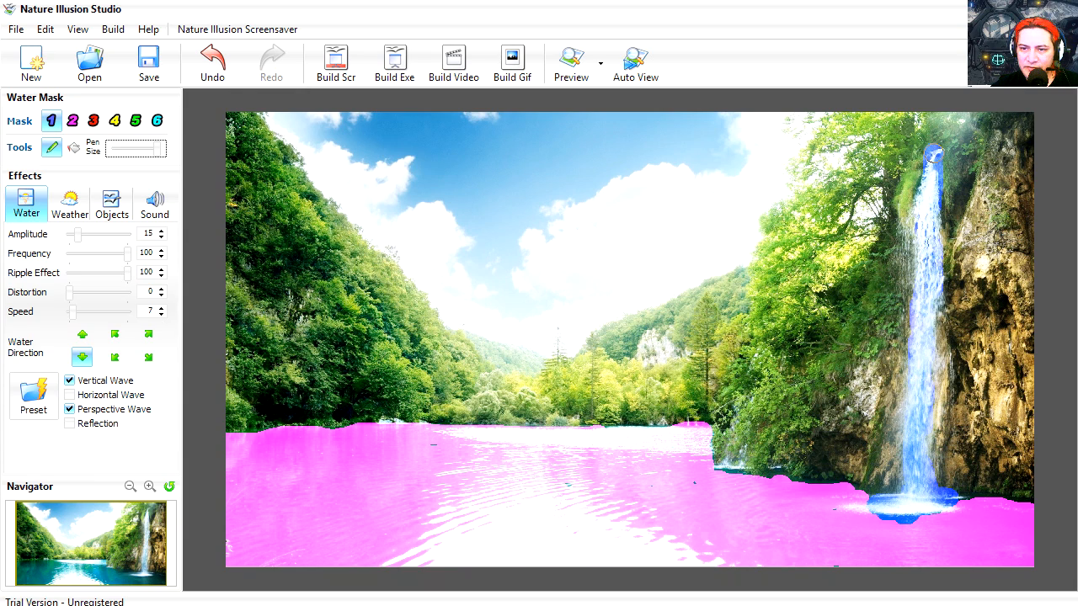
{"action": "mouse_move", "coordinate": [960, 189]}
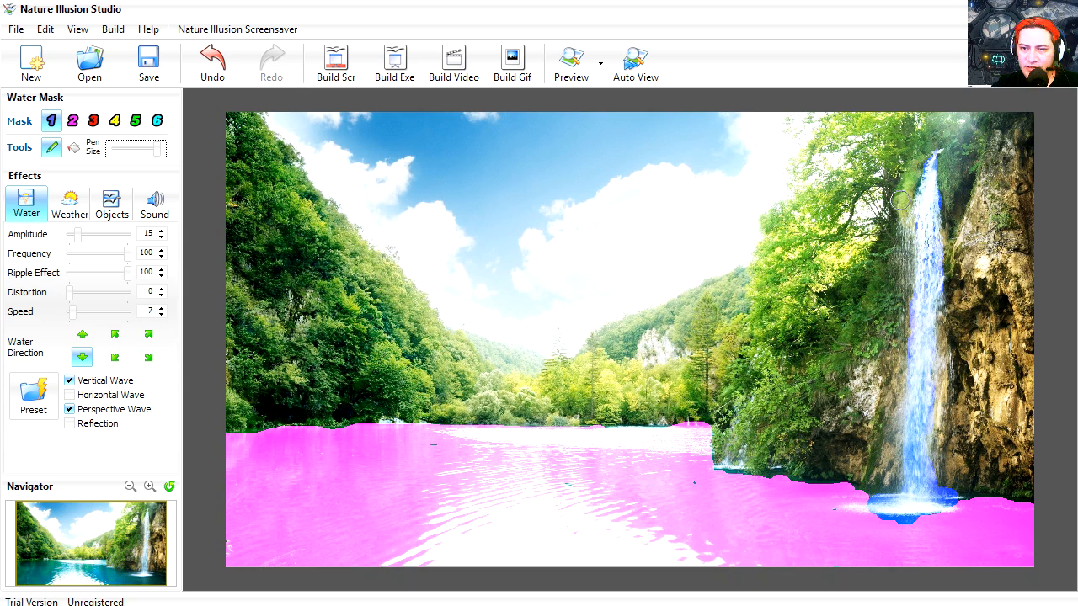
{"action": "left_click", "coordinate": [901, 524]}
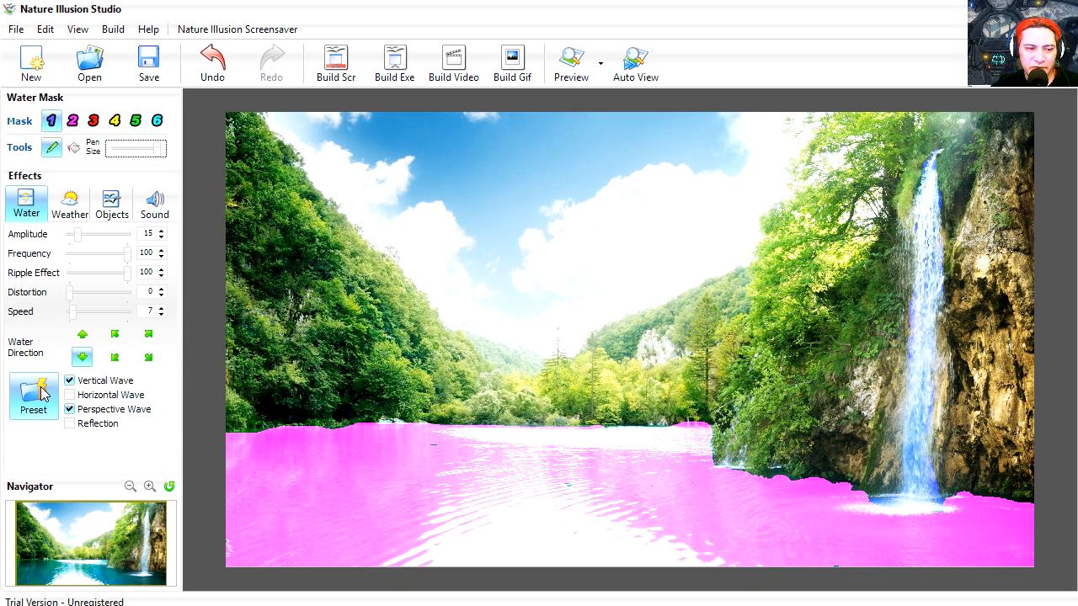
Load the WaterFall preset on the falls mask and preview it at amplitude 5, frequency 29, speed 31.
{"action": "left_click", "coordinate": [34, 396]}
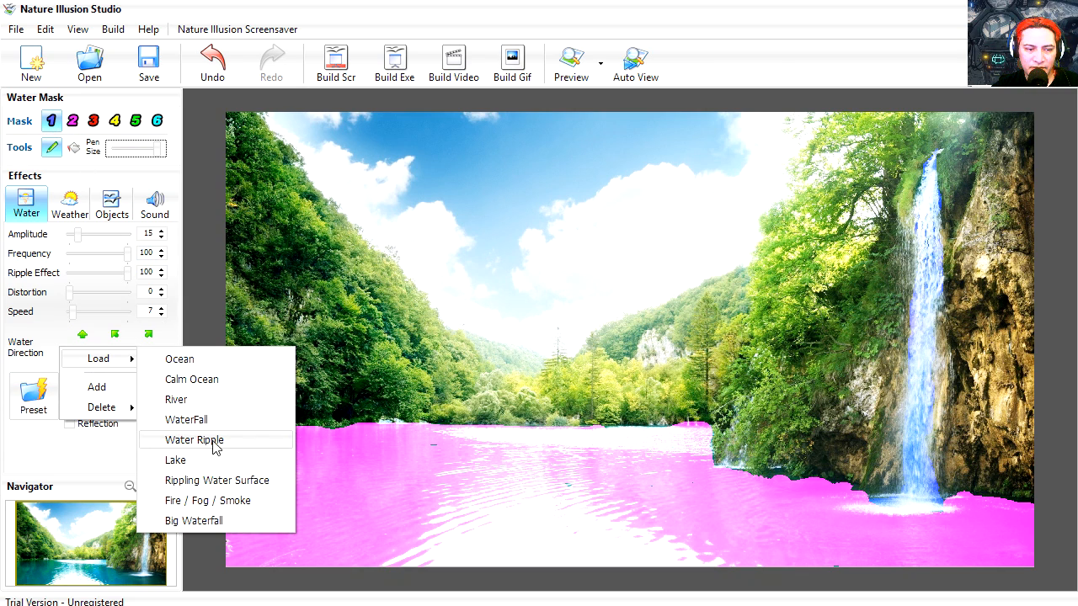
{"action": "left_click", "coordinate": [199, 439]}
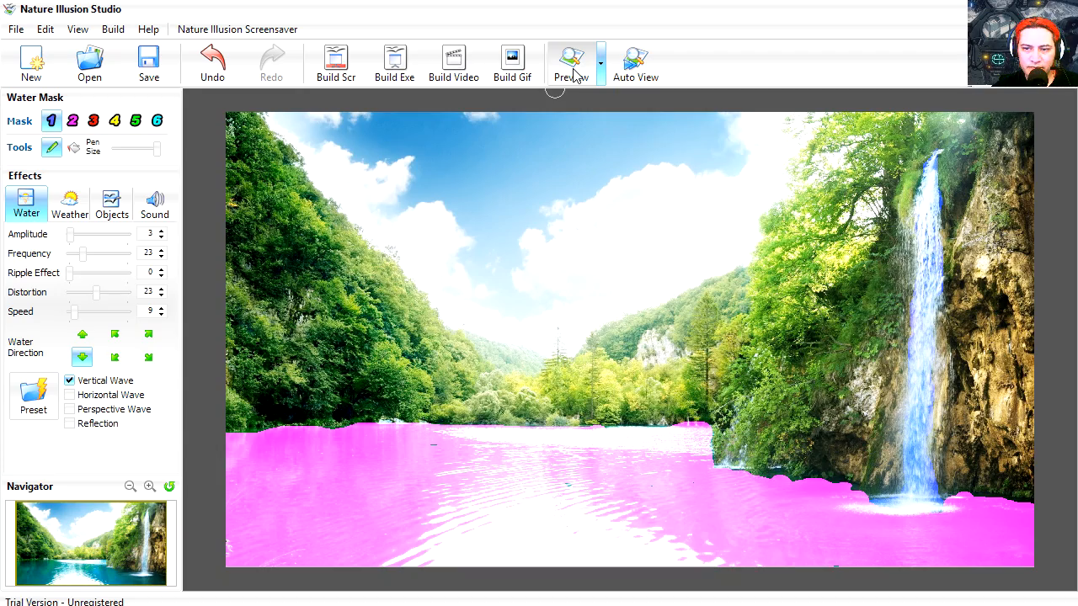
{"action": "left_click", "coordinate": [569, 64]}
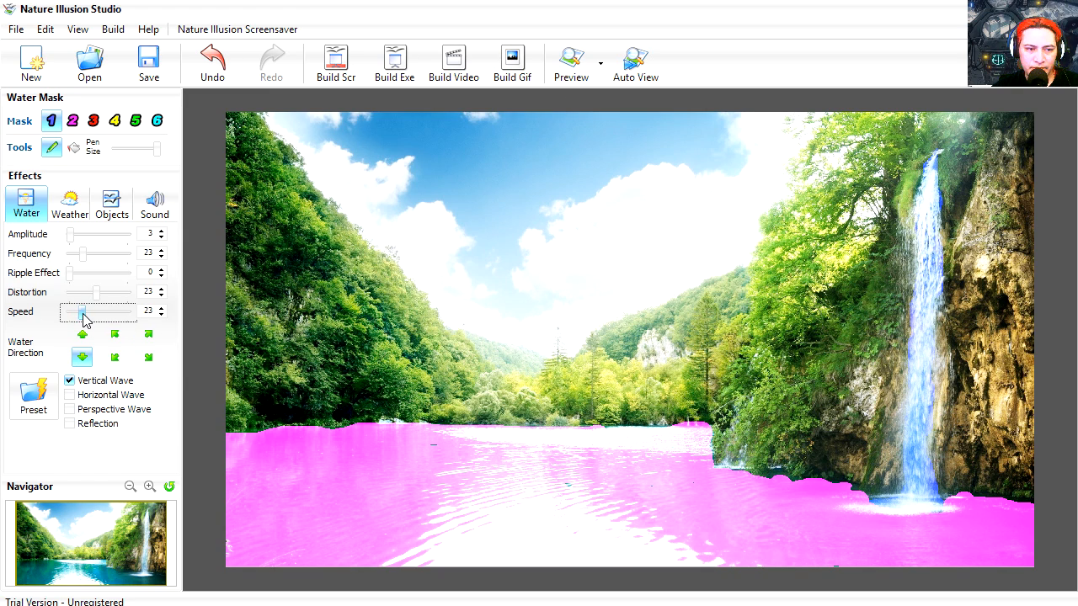
{"action": "mouse_move", "coordinate": [573, 64]}
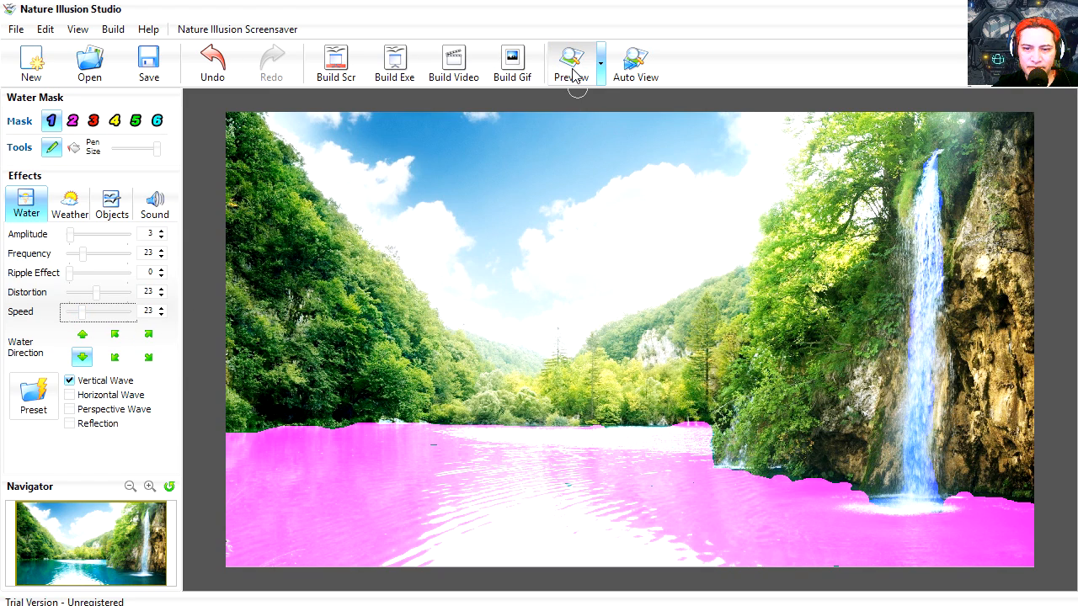
{"action": "left_click", "coordinate": [569, 59]}
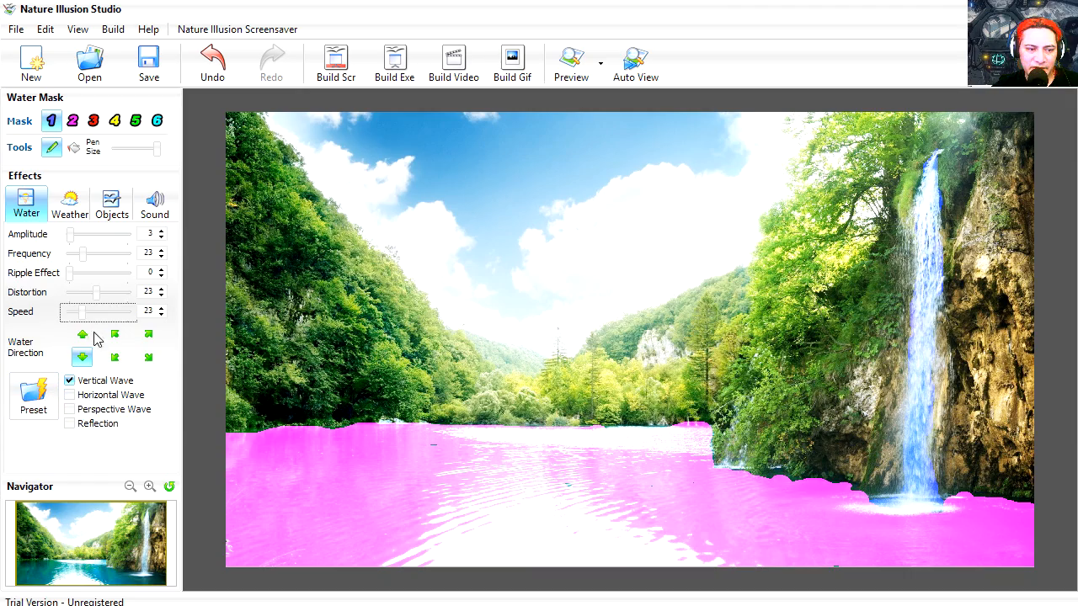
{"action": "mouse_move", "coordinate": [74, 243]}
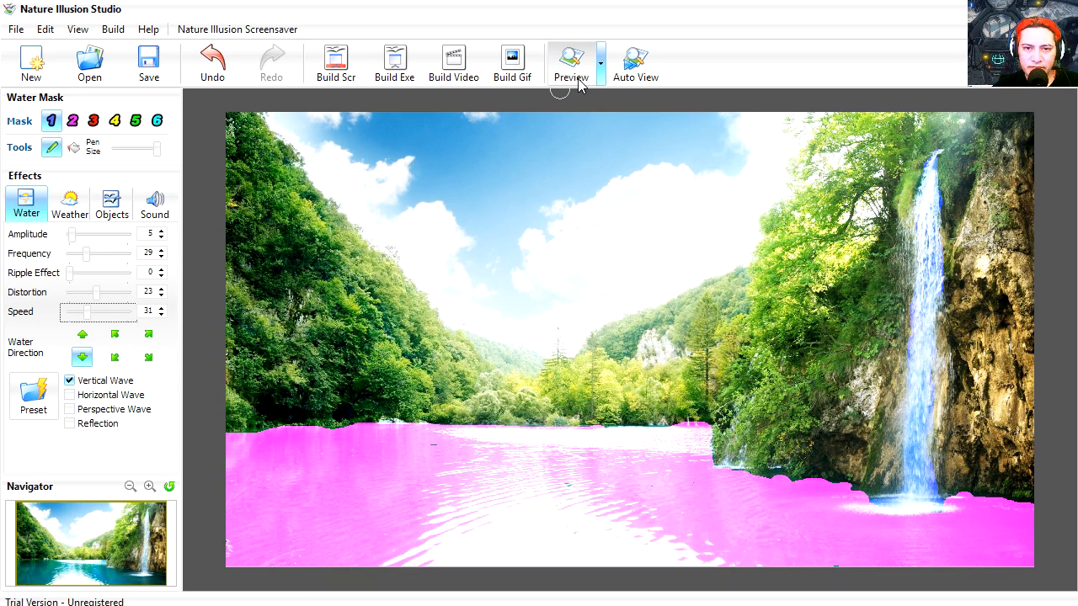
{"action": "left_click", "coordinate": [571, 62]}
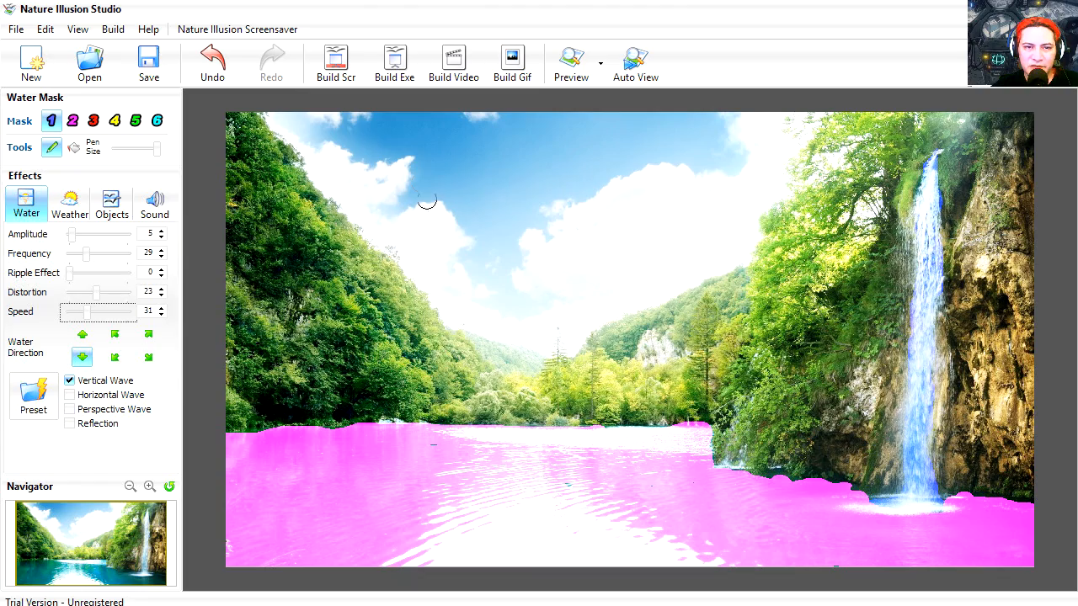
{"action": "mouse_move", "coordinate": [394, 64]}
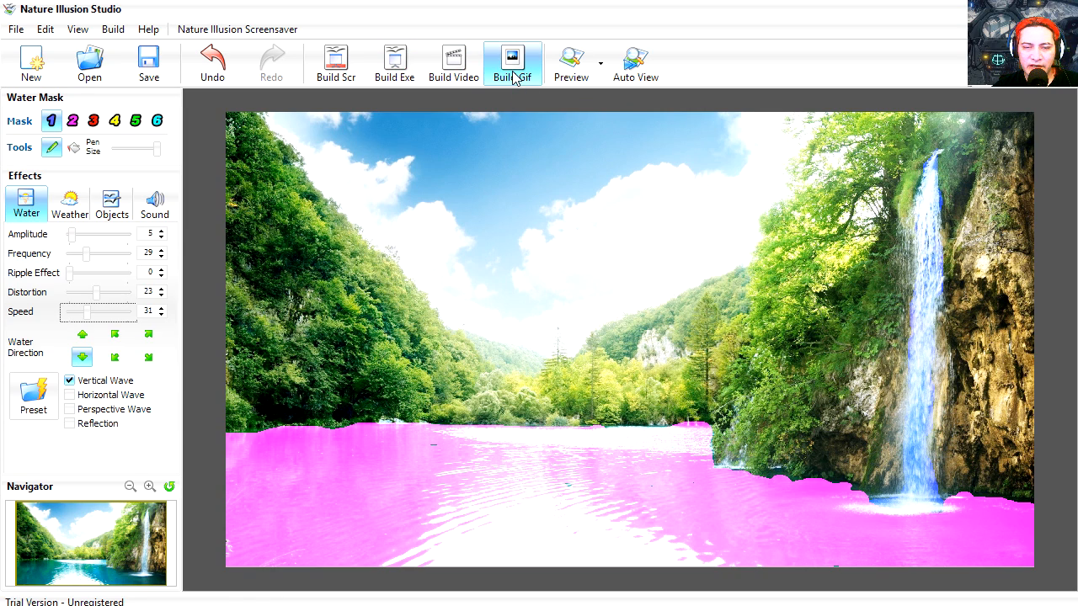
{"action": "mouse_move", "coordinate": [155, 204]}
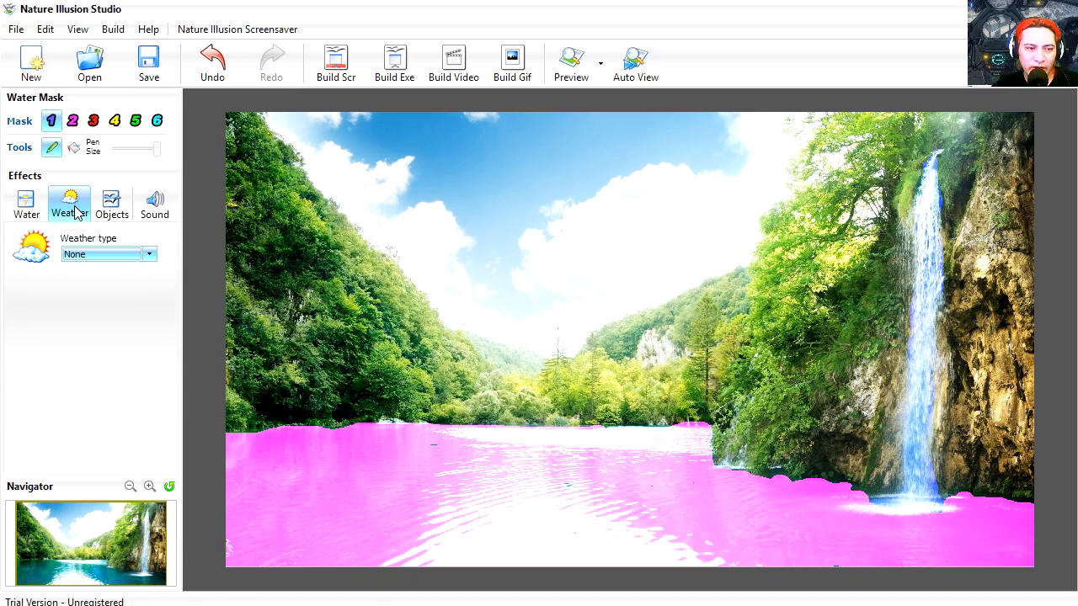
Enable Rain as the weather type in the Weather settings.
{"action": "left_click", "coordinate": [108, 253]}
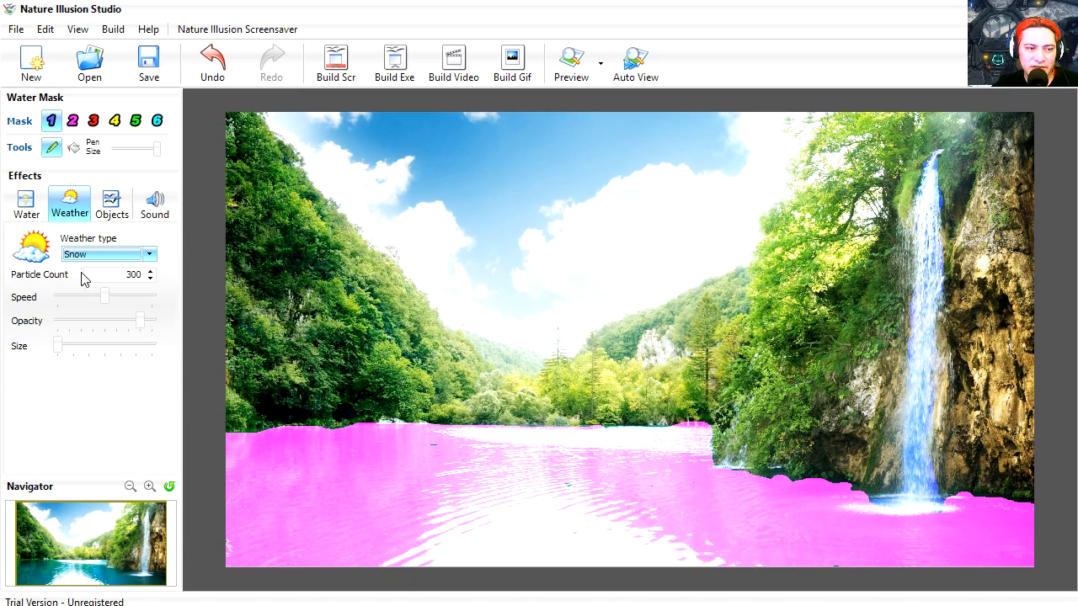
{"action": "left_click", "coordinate": [26, 202]}
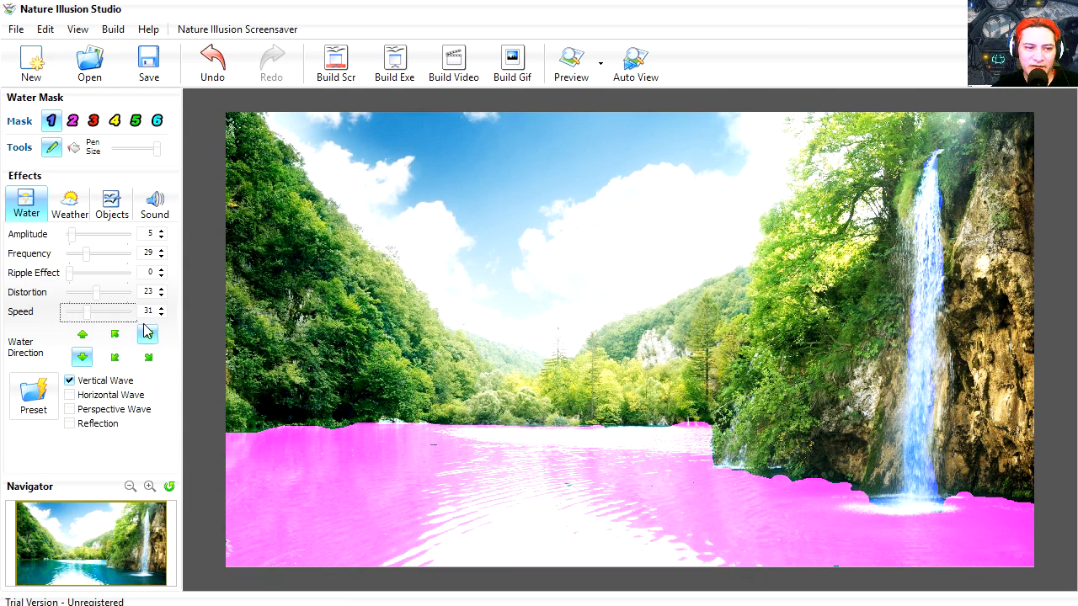
{"action": "left_click", "coordinate": [69, 204]}
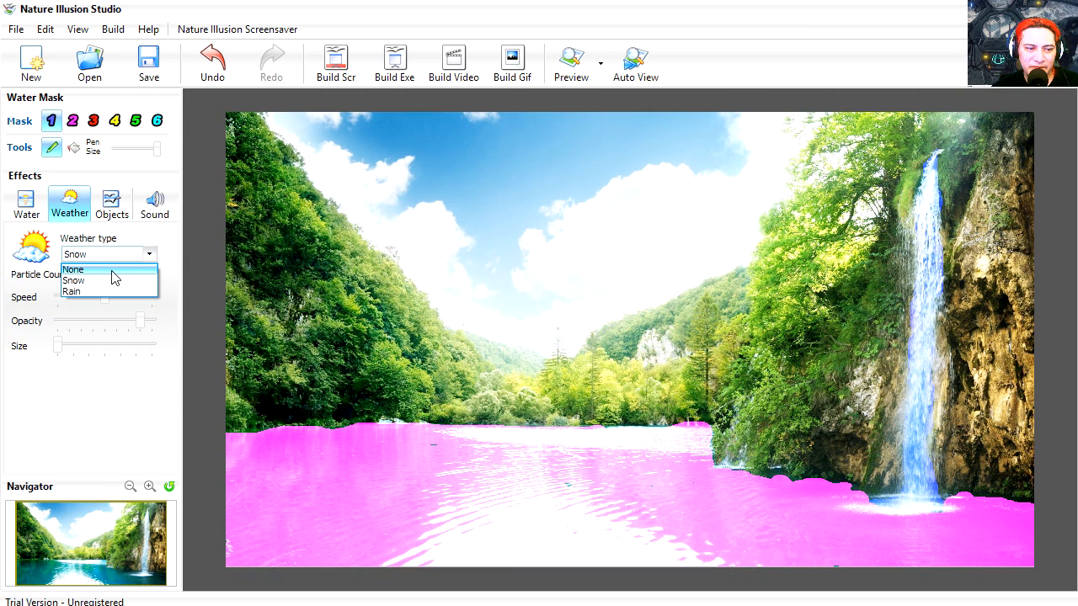
{"action": "left_click", "coordinate": [70, 291]}
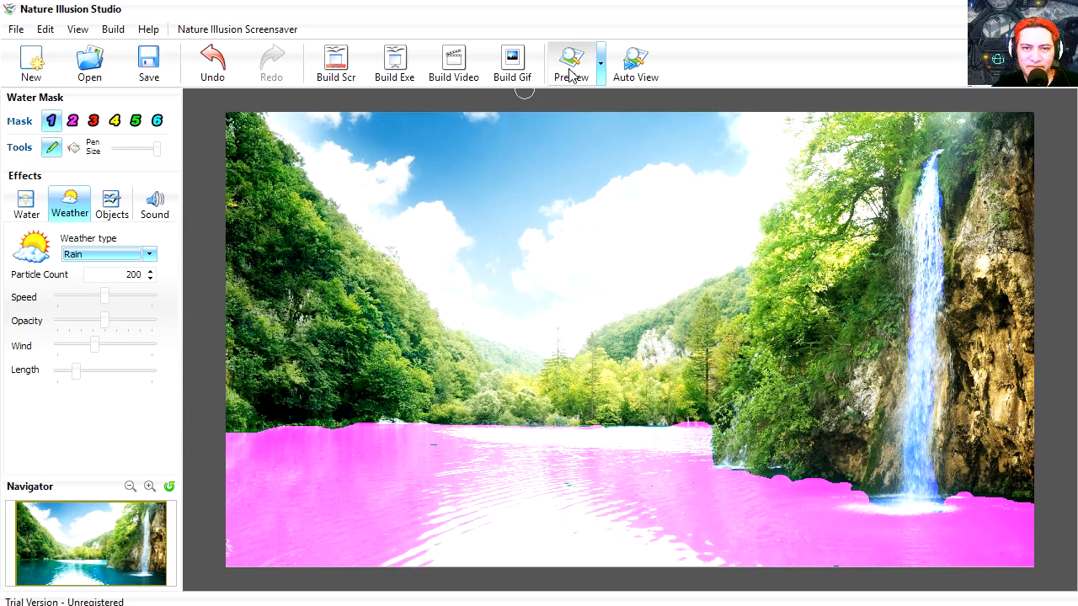
Preview the rain, lower its opacity and adjust the wind slant.
{"action": "left_click", "coordinate": [569, 64]}
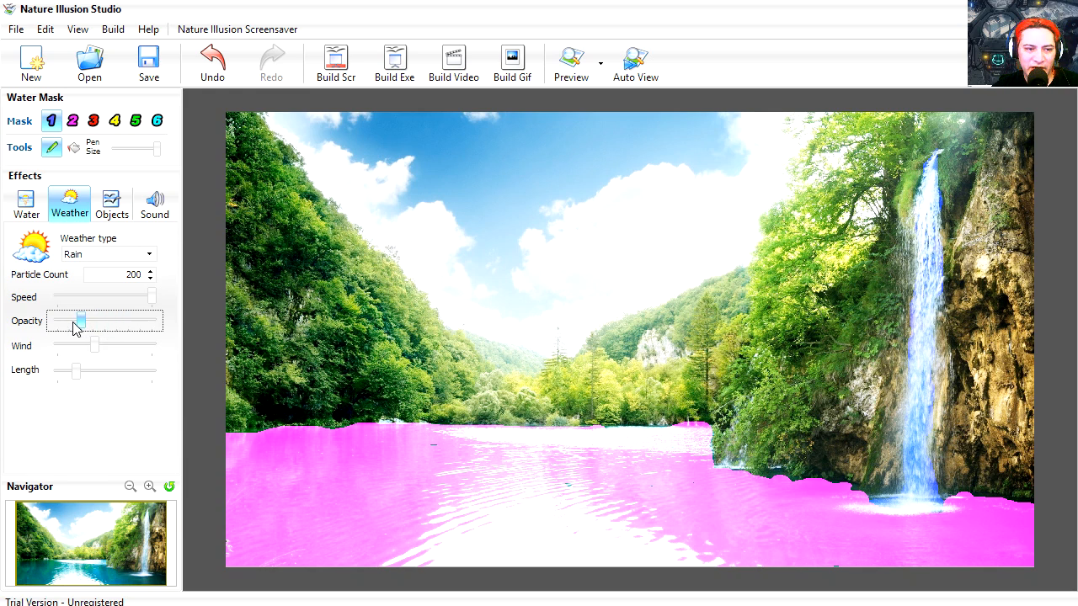
{"action": "left_click_drag", "start_coordinate": [77, 320], "coordinate": [54, 320]}
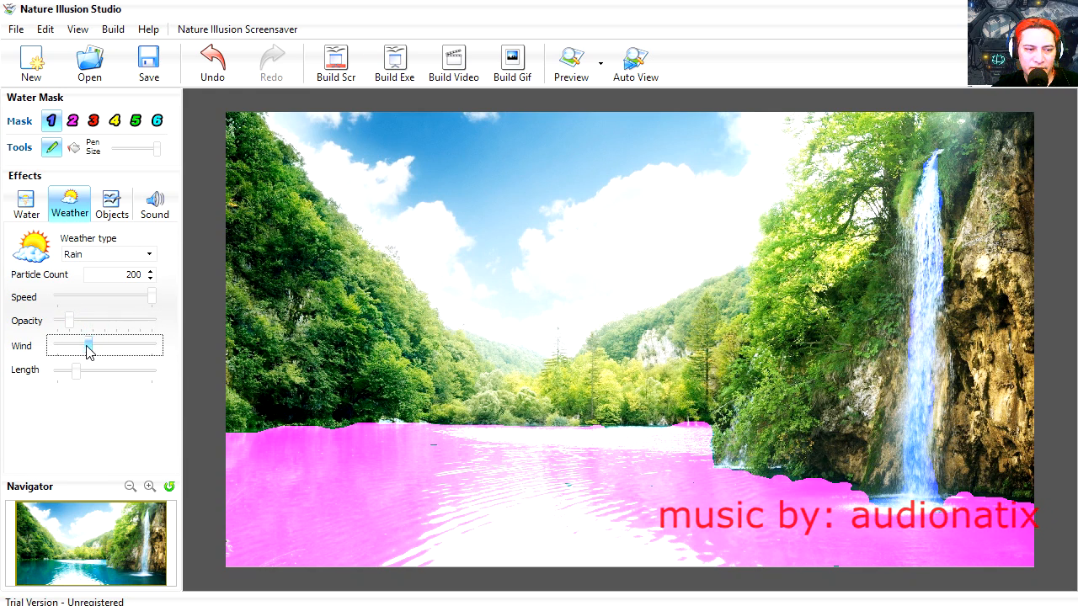
{"action": "left_click", "coordinate": [571, 64]}
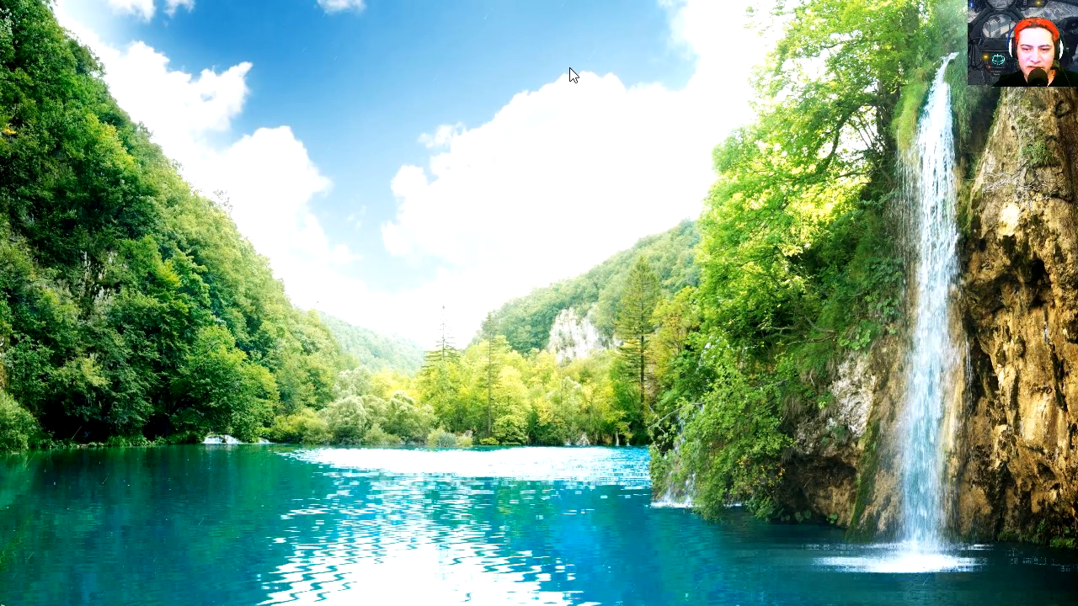